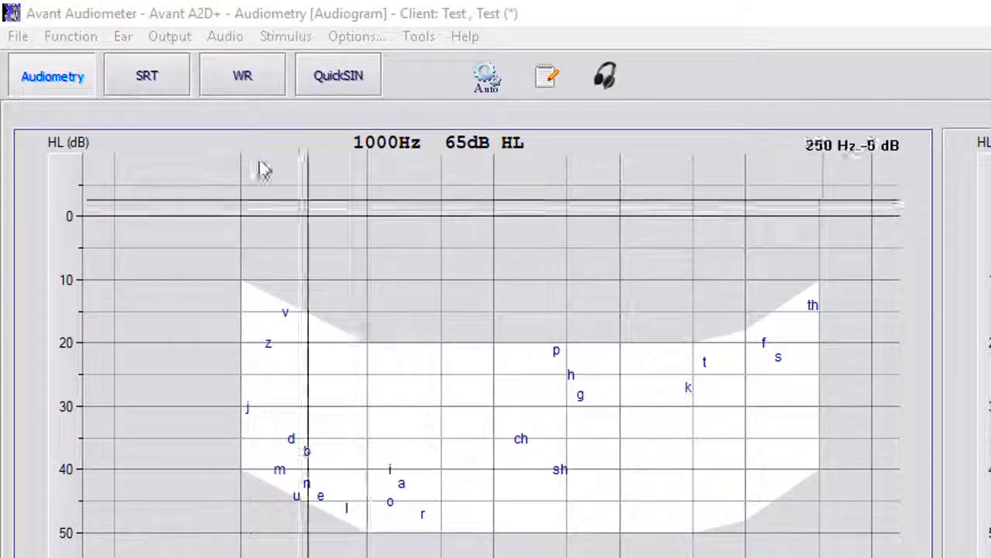
# Preview the printed audiometry report from the File menu and scroll through its pages.
pyautogui.click(17, 36)
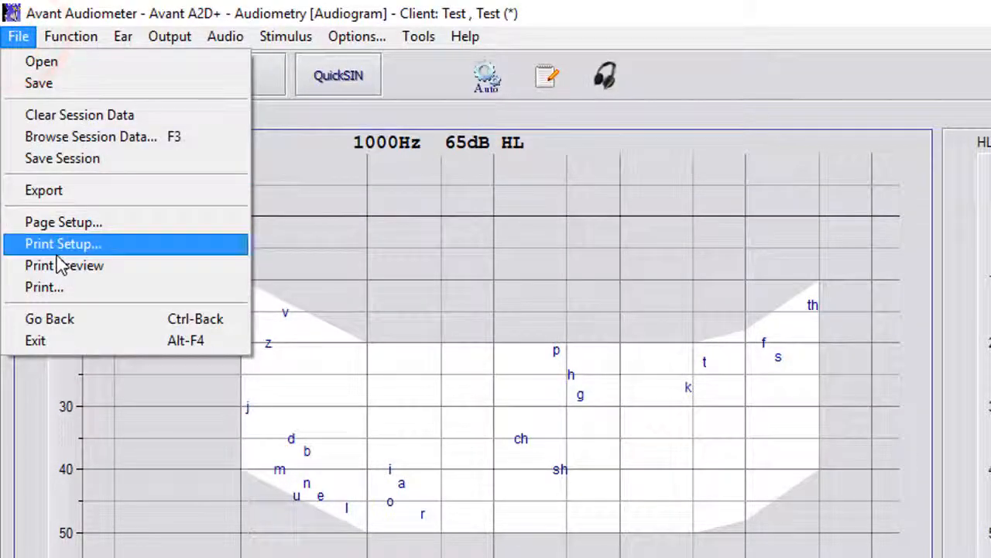
pyautogui.click(65, 265)
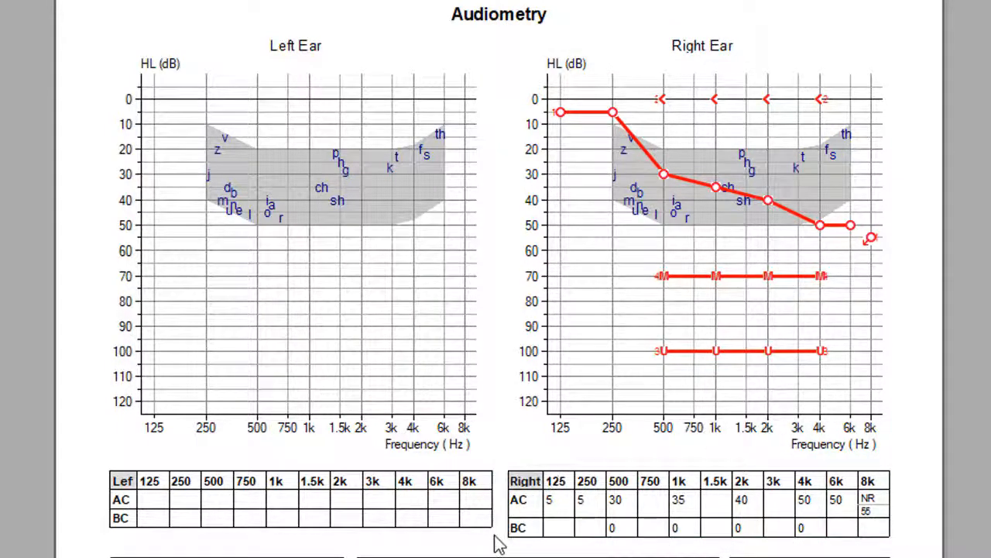
pyautogui.scroll(-3)
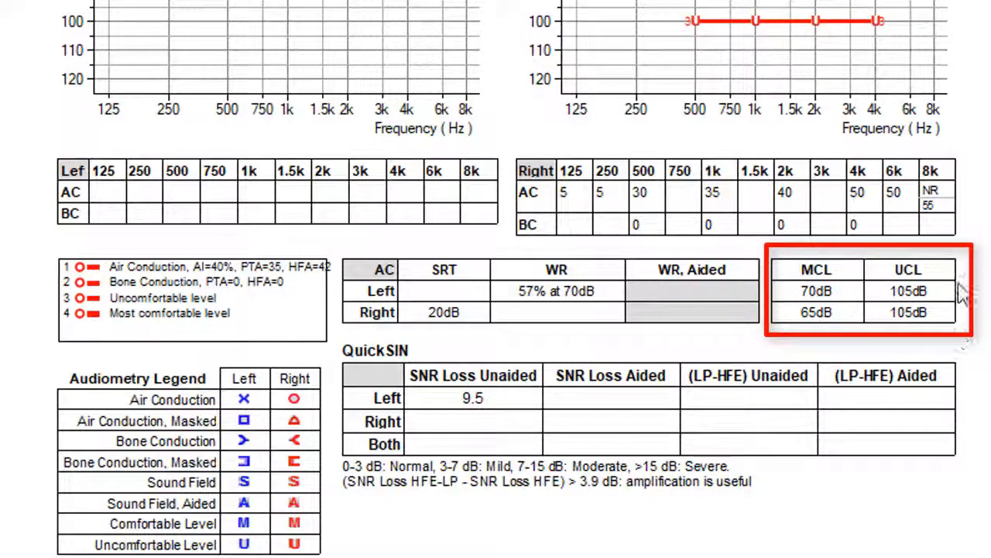
pyautogui.moveTo(852, 266)
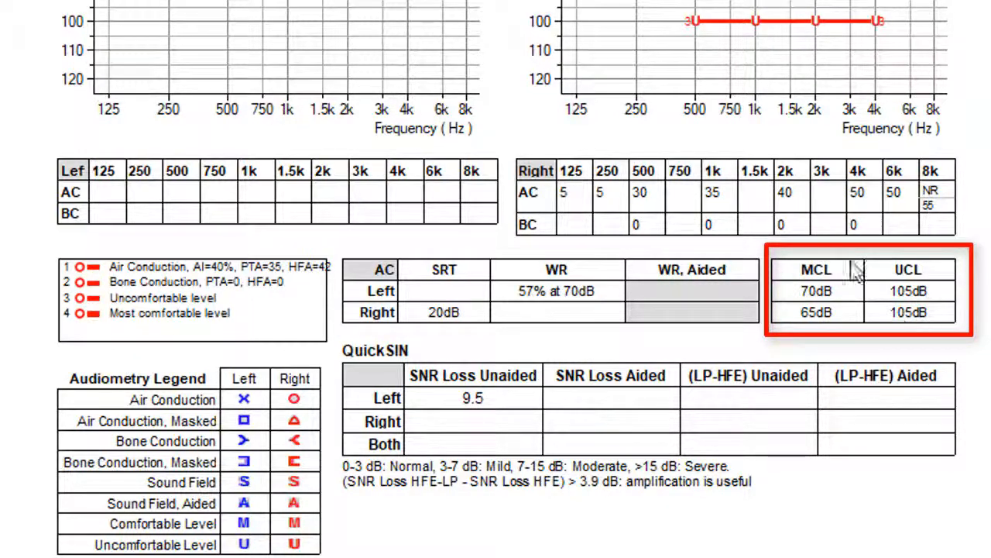
pyautogui.scroll(-3)
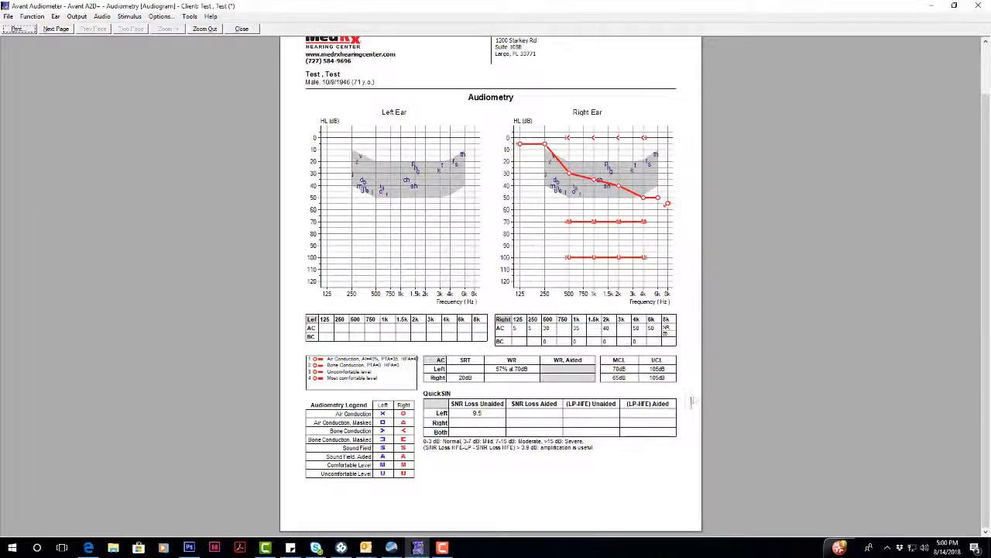
pyautogui.moveTo(236, 81)
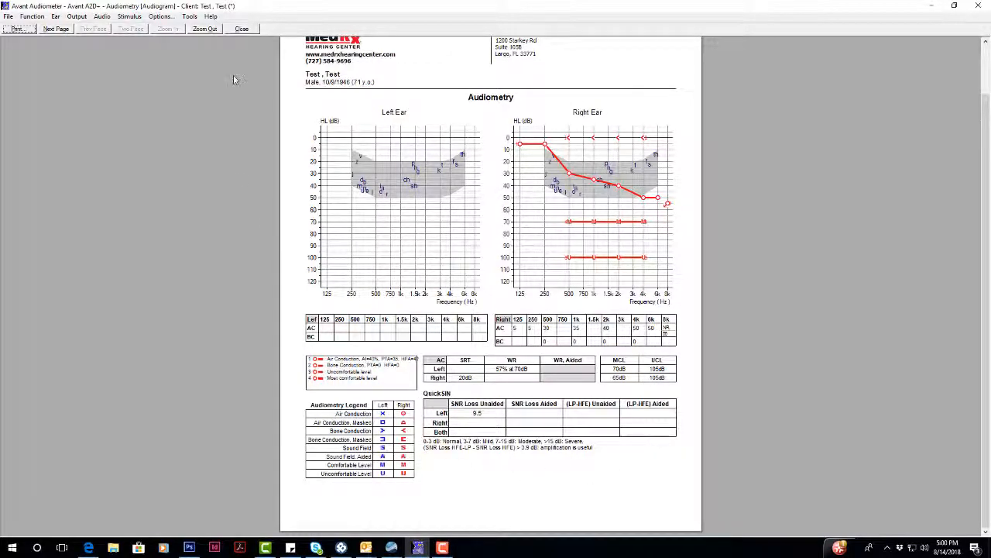
# Close the preview and begin a chart note '8/' in the session journal.
pyautogui.click(242, 28)
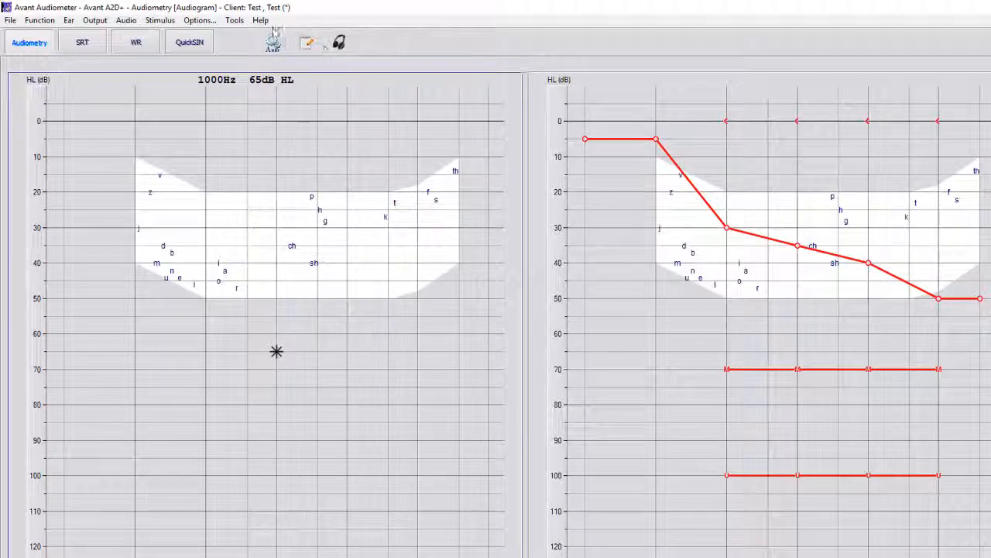
pyautogui.click(307, 42)
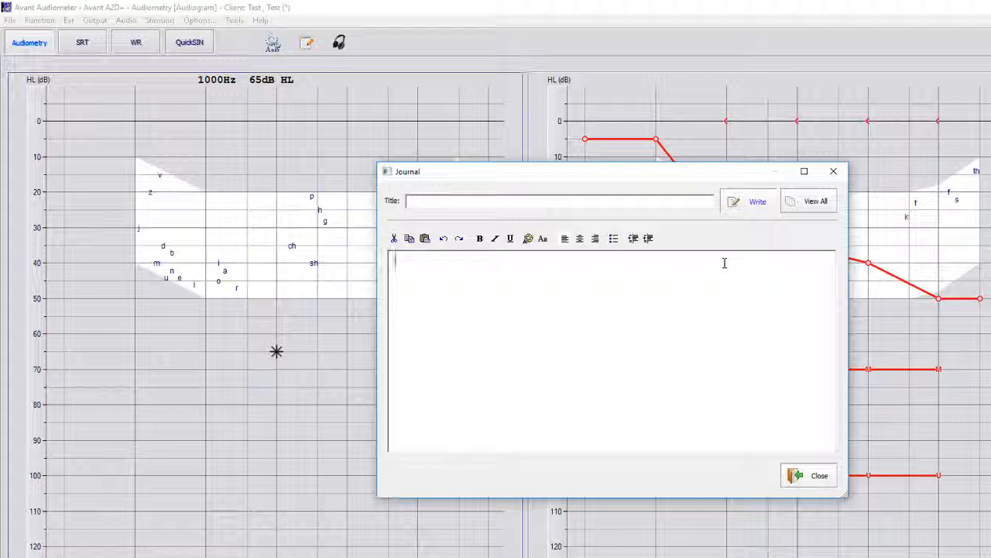
pyautogui.write('8/')
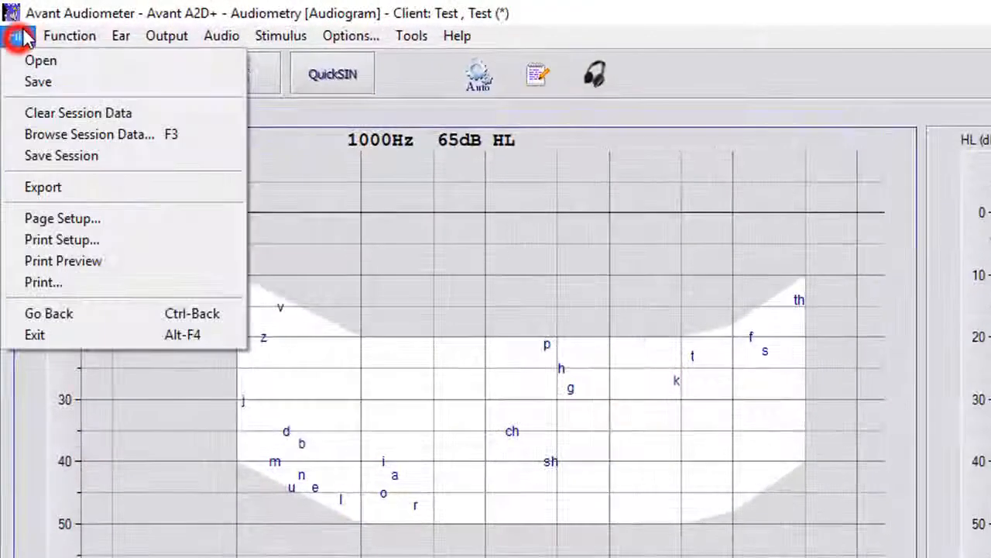
pyautogui.click(62, 261)
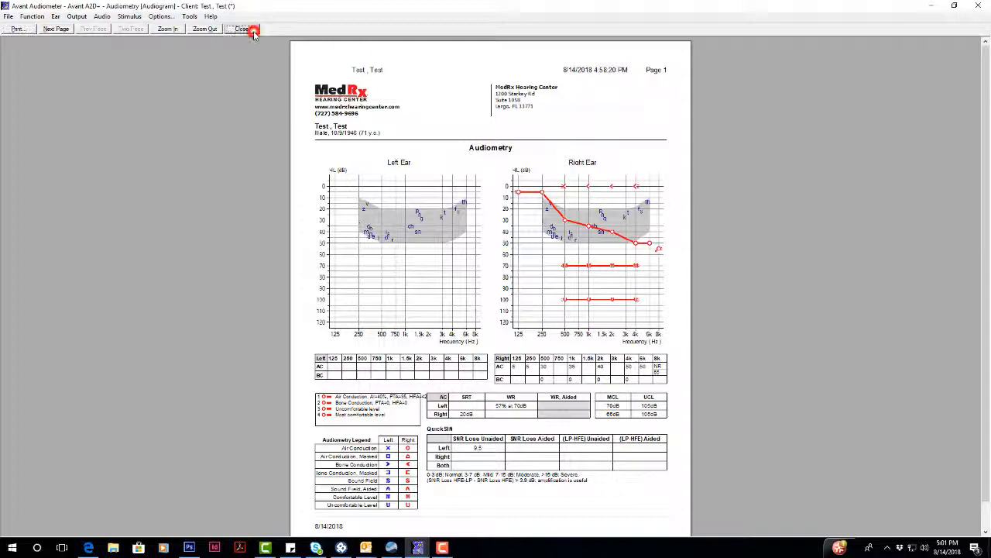
pyautogui.click(241, 28)
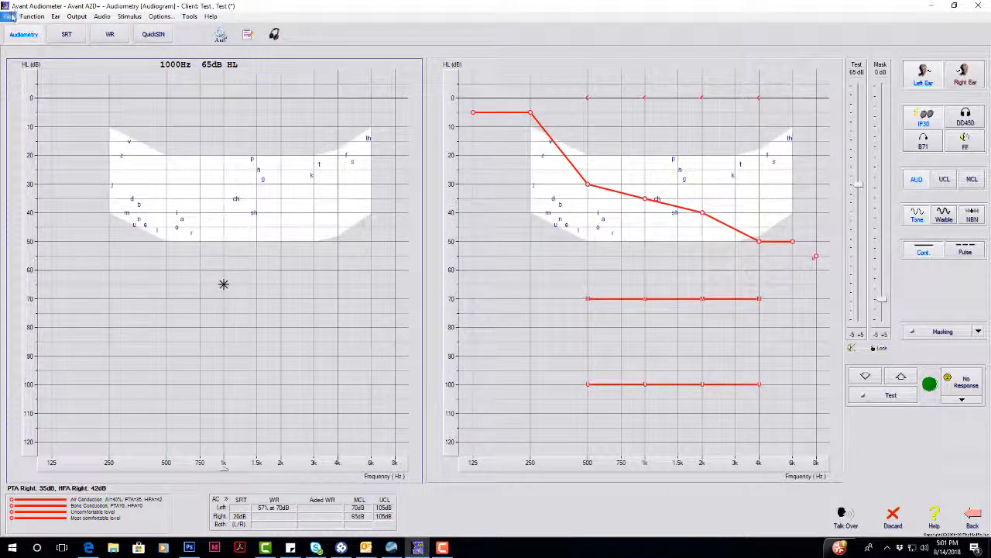
pyautogui.click(10, 16)
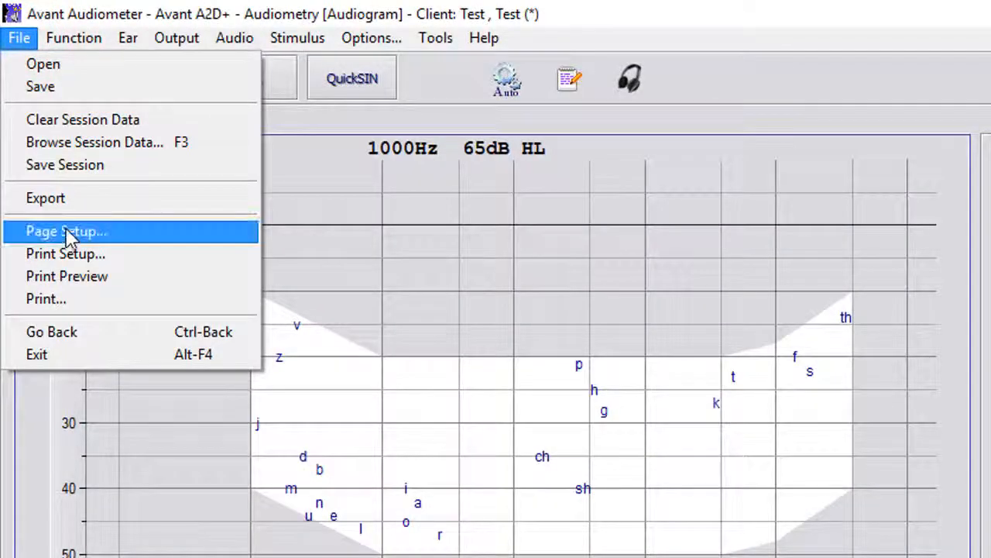
# Review the print header columns (MedRx logo, website, phone; Largo address) in Page Setup.
pyautogui.click(66, 231)
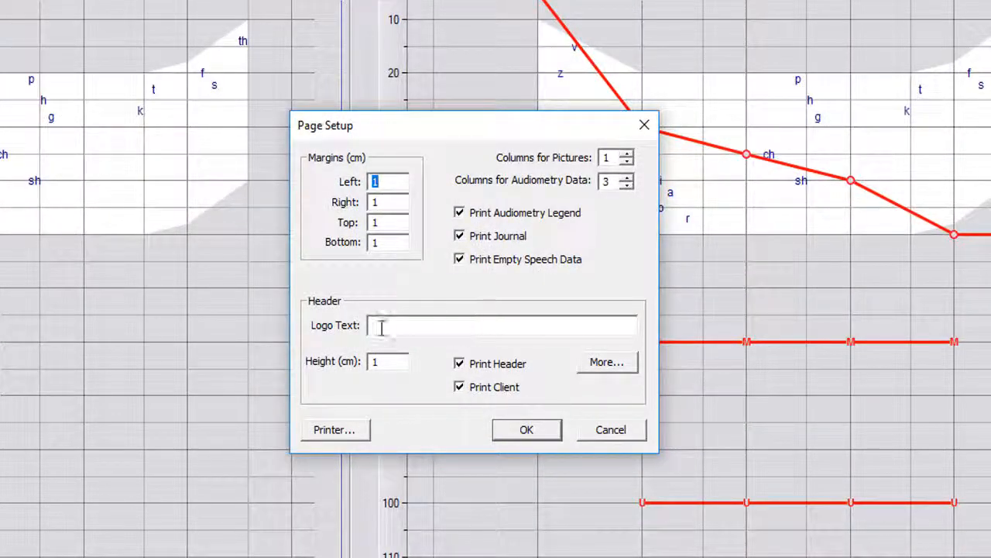
pyautogui.moveTo(462, 325)
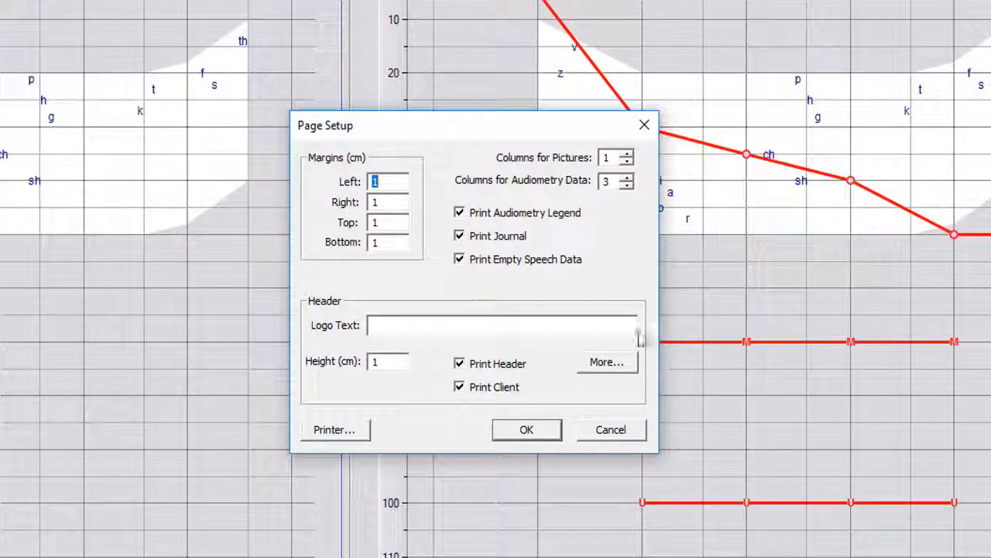
pyautogui.click(608, 363)
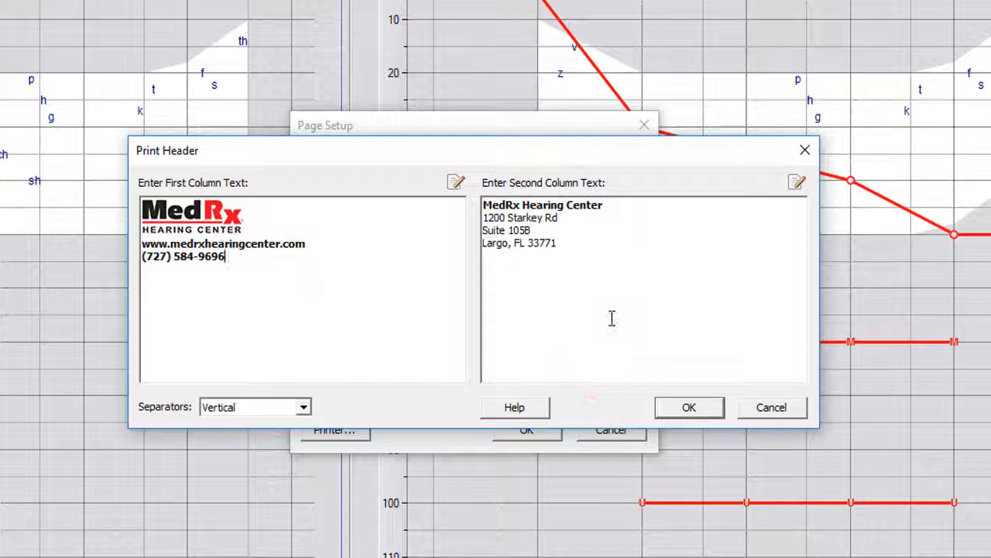
pyautogui.moveTo(576, 298)
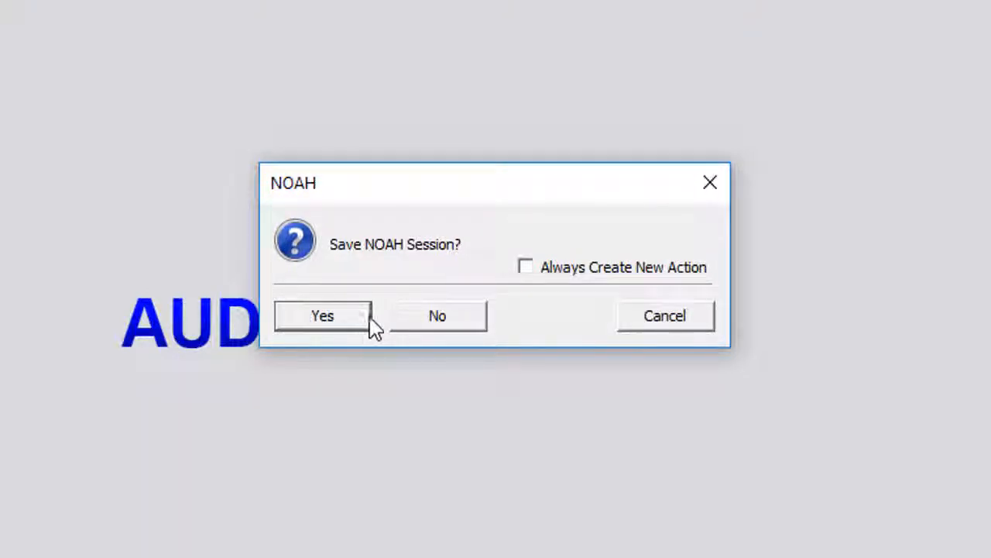
# Confirm saving the session to NOAH on exit.
pyautogui.click(322, 316)
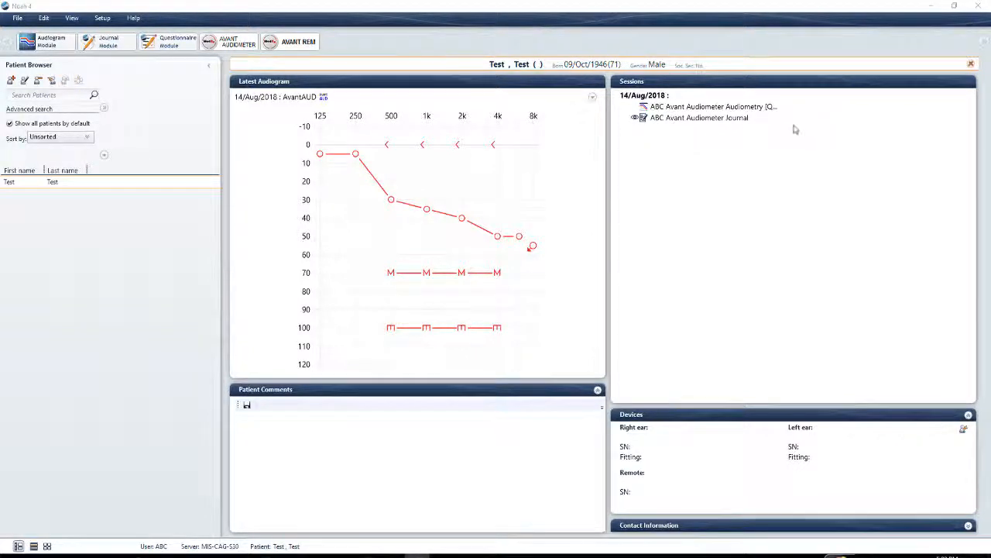
# Reopen the Avant Audiometer module for the test client from NOAH.
pyautogui.click(229, 40)
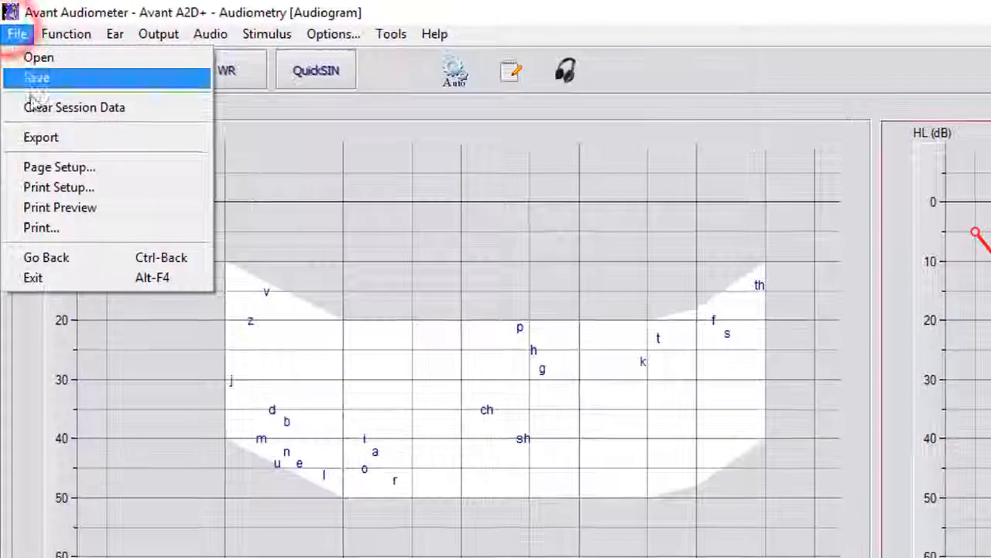
# Save the audiogram into the Audiograms folder under the name 'Test'.
pyautogui.click(37, 77)
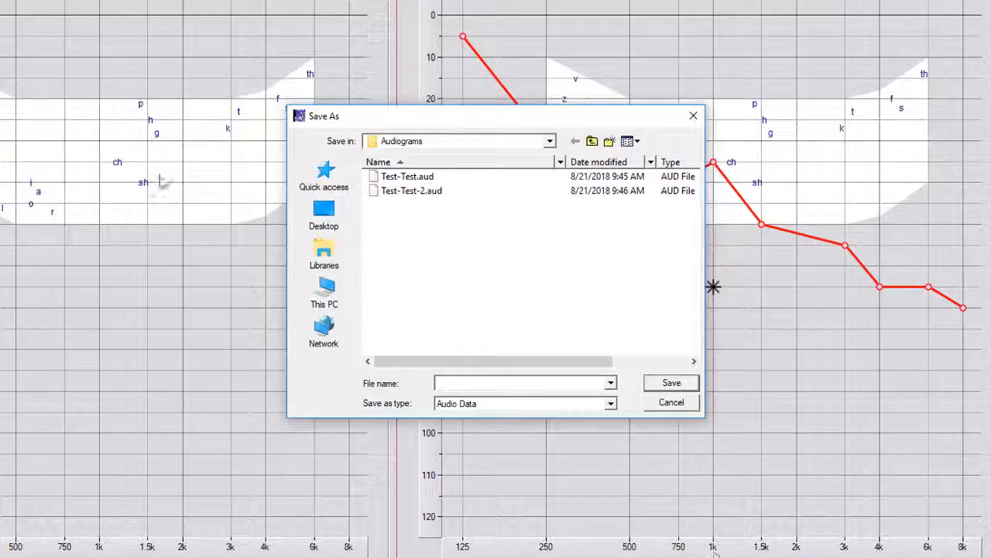
pyautogui.click(525, 383)
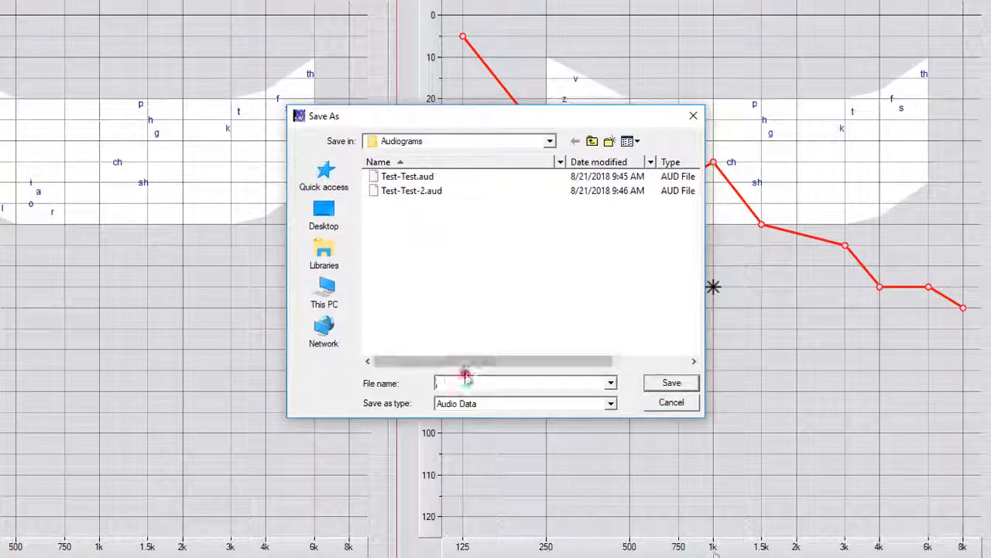
pyautogui.write('Test')
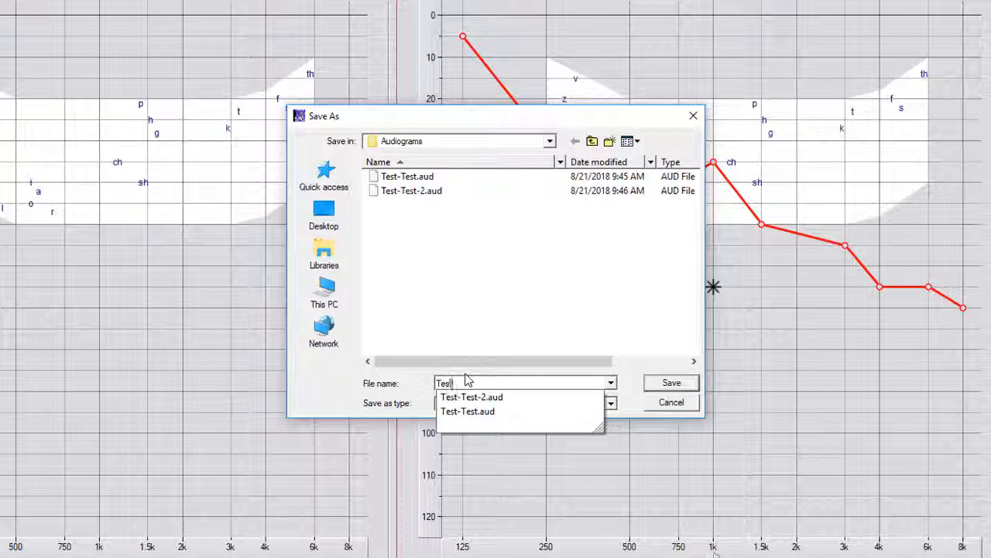